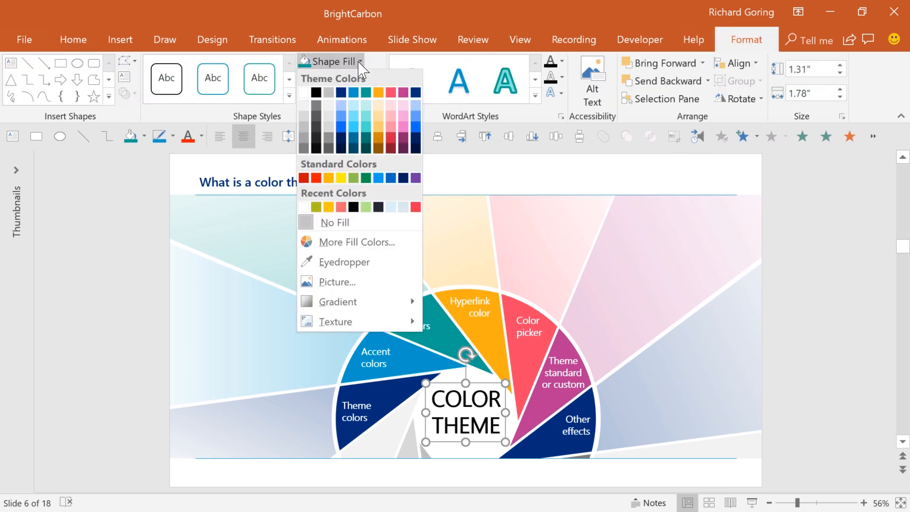
- Close the Shape Fill palette and move on to slide 7, 'Changing theme colors'
{"action": "left_click", "coordinate": [549, 61]}
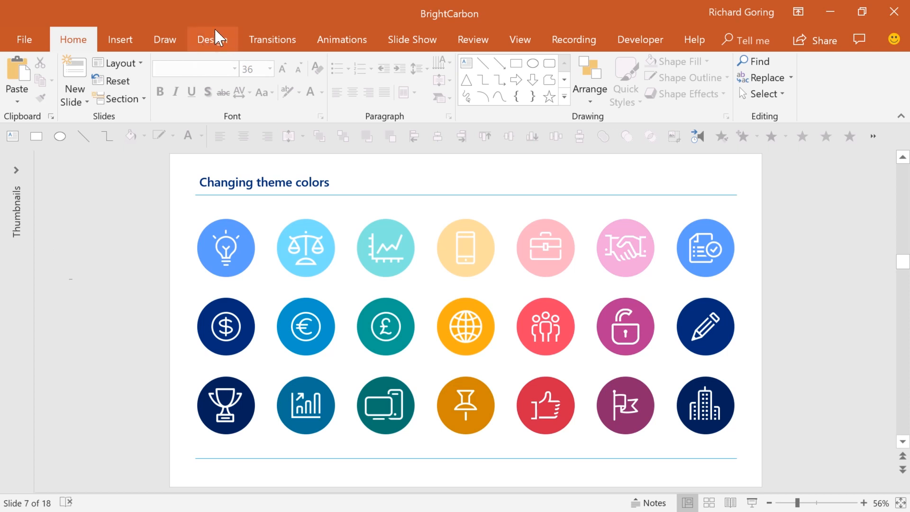
{"action": "mouse_move", "coordinate": [216, 48]}
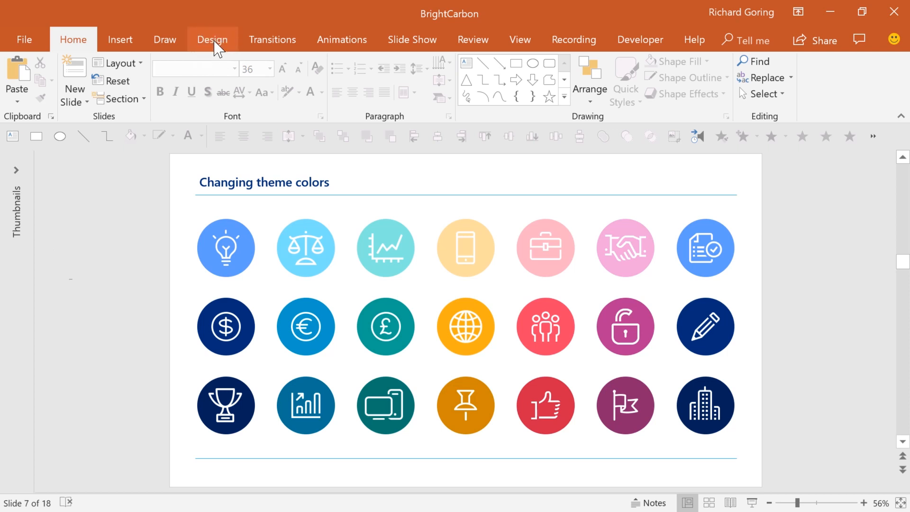
- Show the Design variants' Colors gallery to preview presets like Green and Orange Red
{"action": "left_click", "coordinate": [211, 40]}
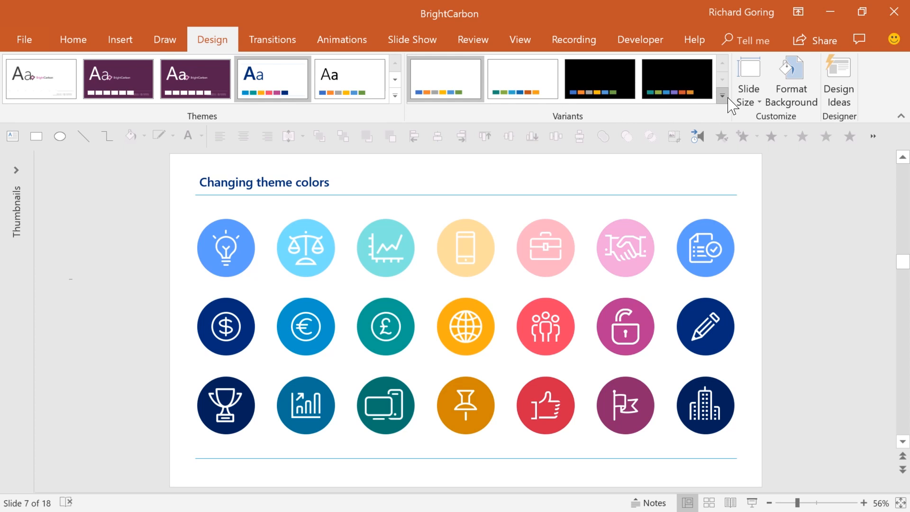
{"action": "left_click", "coordinate": [722, 96]}
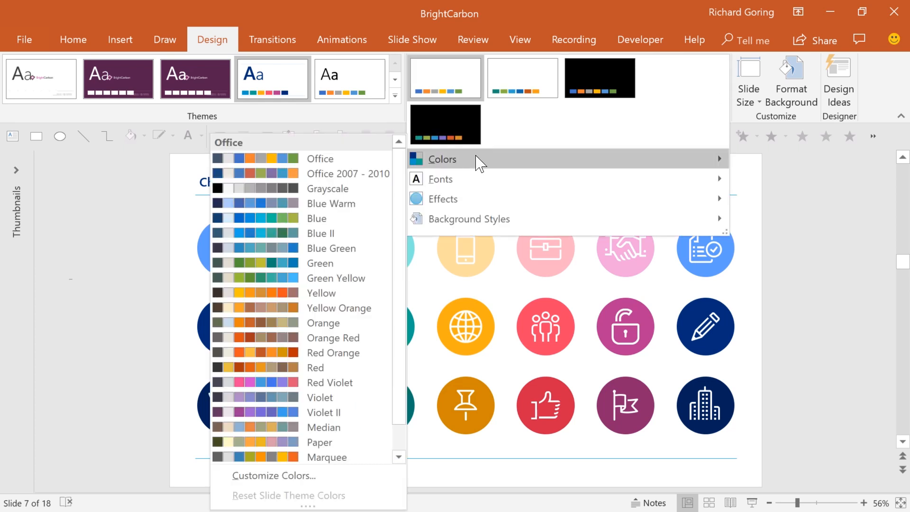
{"action": "mouse_move", "coordinate": [331, 202]}
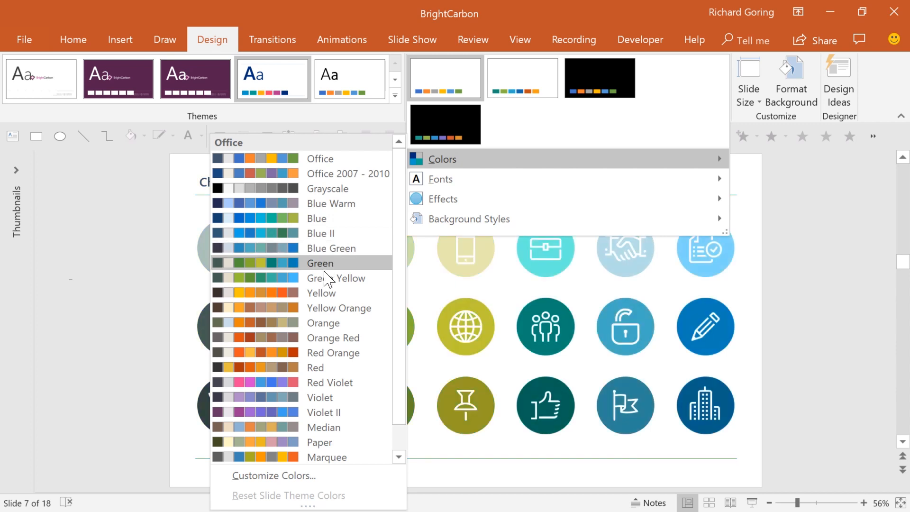
{"action": "mouse_move", "coordinate": [333, 338]}
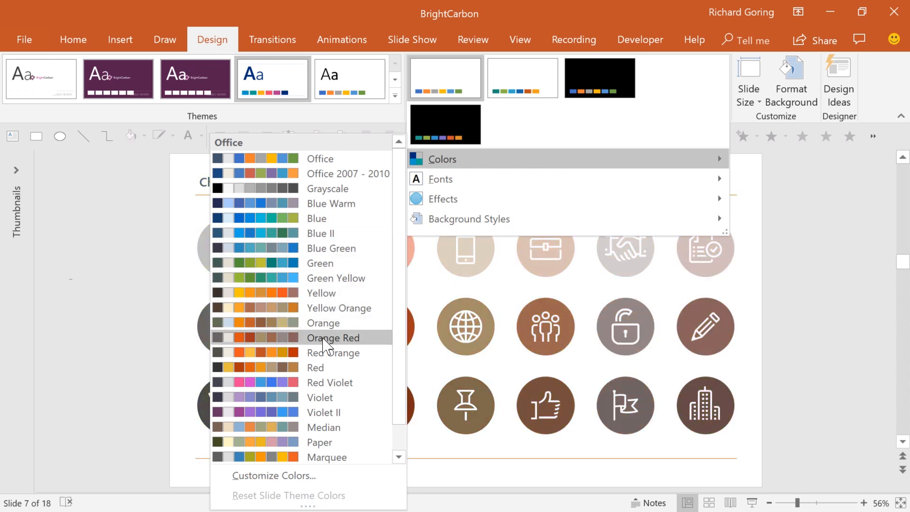
{"action": "mouse_move", "coordinate": [319, 397]}
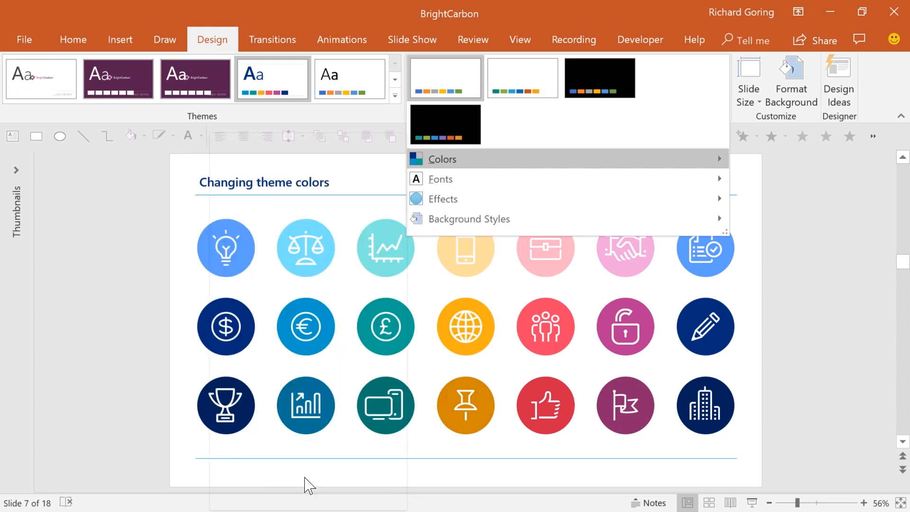
- Start Customize Colors and check Accent 1's exact RGB values via More Colors
{"action": "left_click", "coordinate": [441, 158]}
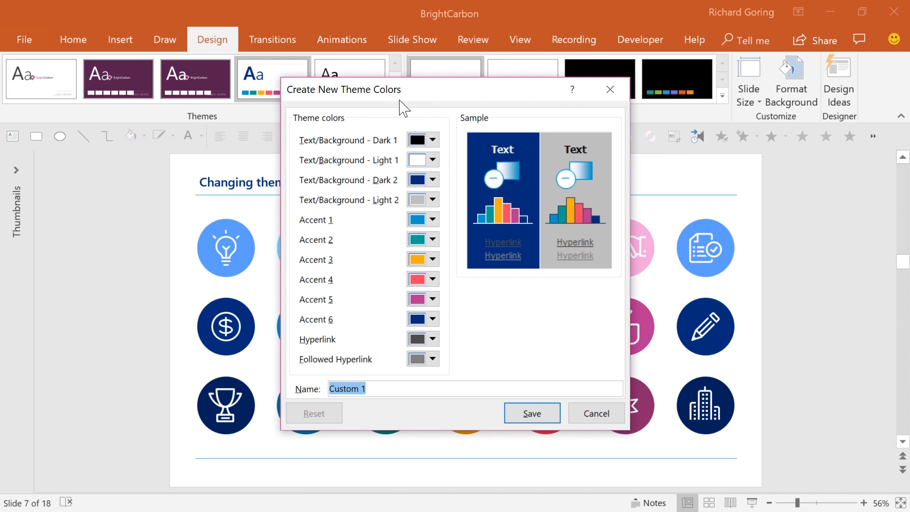
{"action": "mouse_move", "coordinate": [474, 378]}
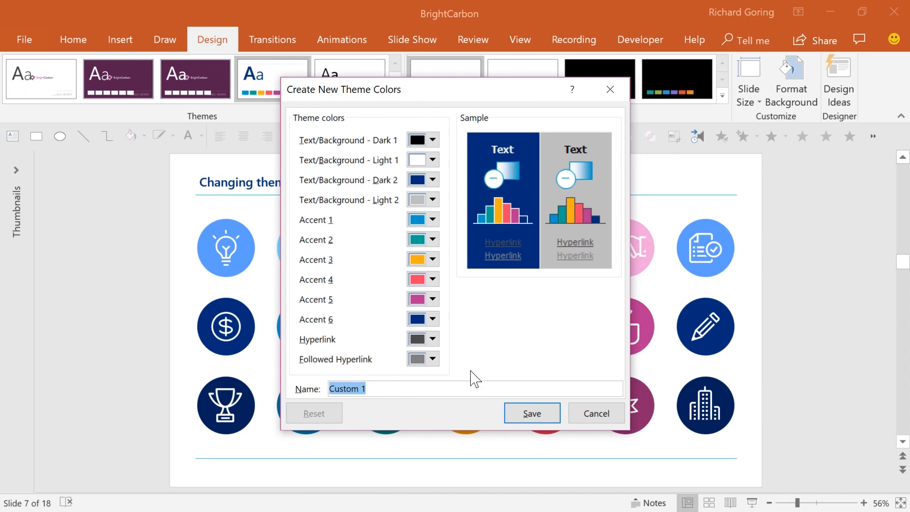
{"action": "left_click", "coordinate": [432, 219]}
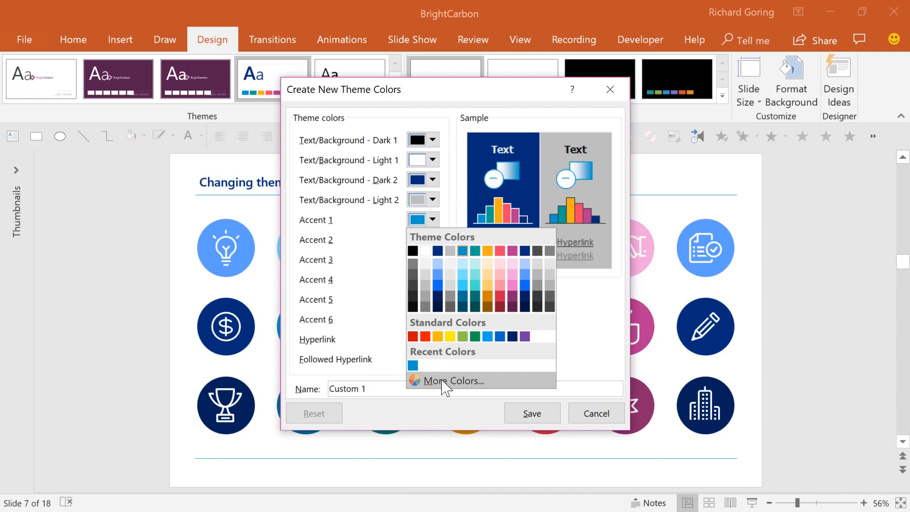
{"action": "left_click", "coordinate": [452, 381]}
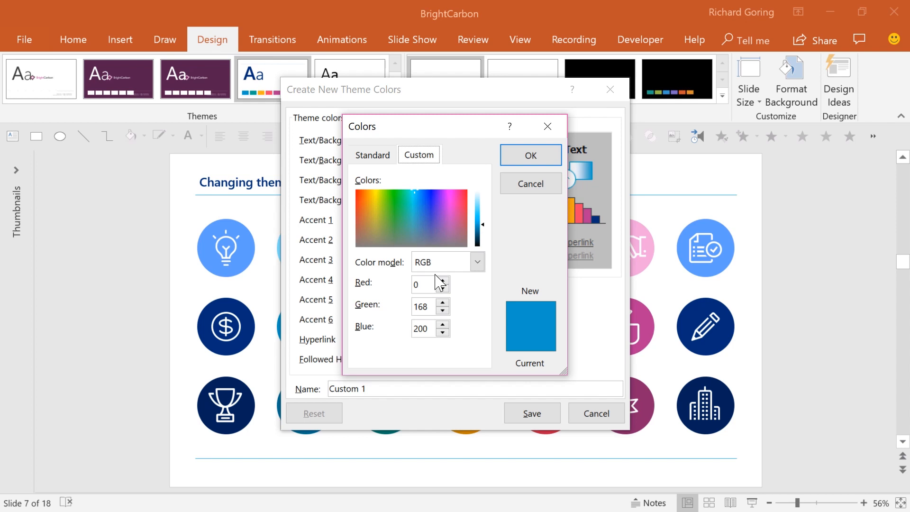
{"action": "left_click", "coordinate": [529, 154]}
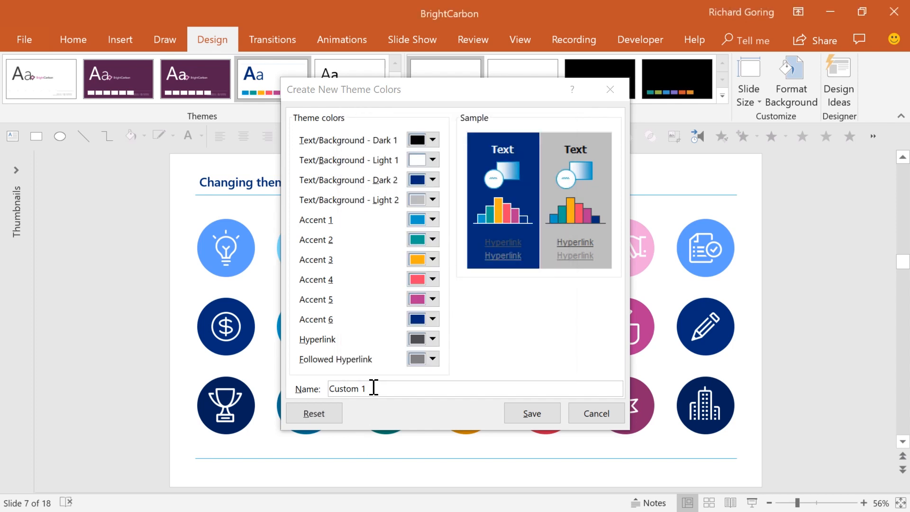
- Name the new custom theme colour set 'Colorful'
{"action": "type", "text": "Color"}
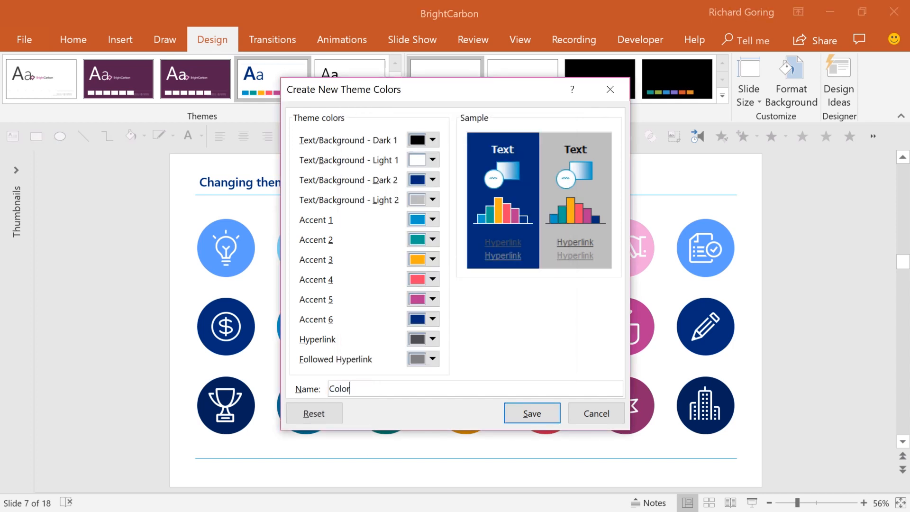
{"action": "type", "text": "ful"}
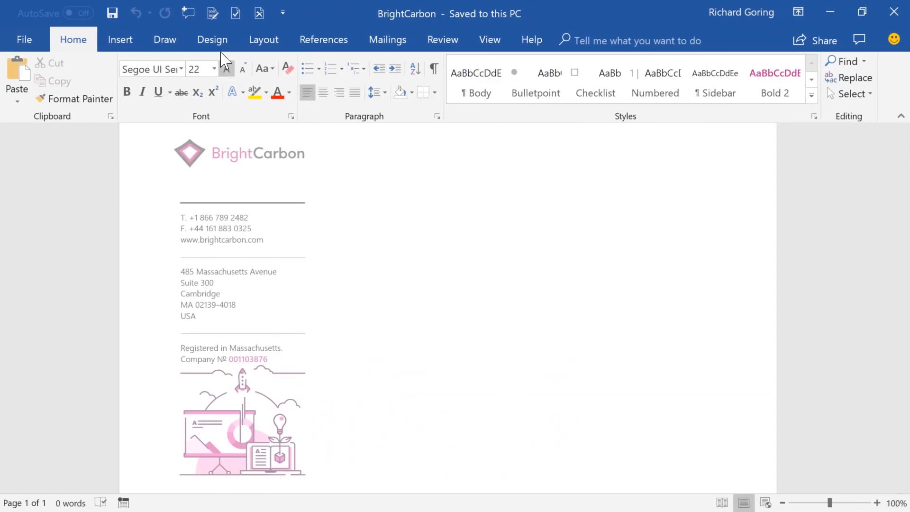
- Show the Word letterhead's Design options where theme colours live
{"action": "left_click", "coordinate": [211, 40]}
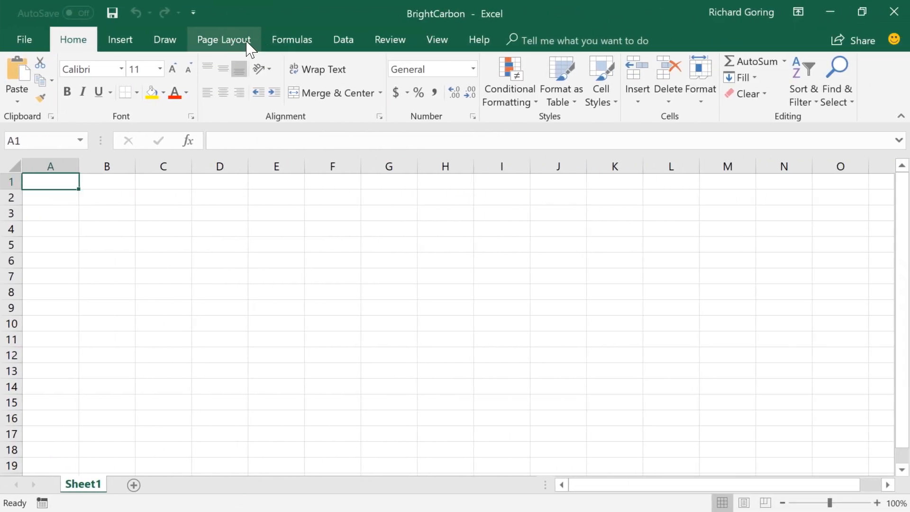
- Show the Excel workbook's theme colour sets from Page Layout > Colors
{"action": "left_click", "coordinate": [224, 40]}
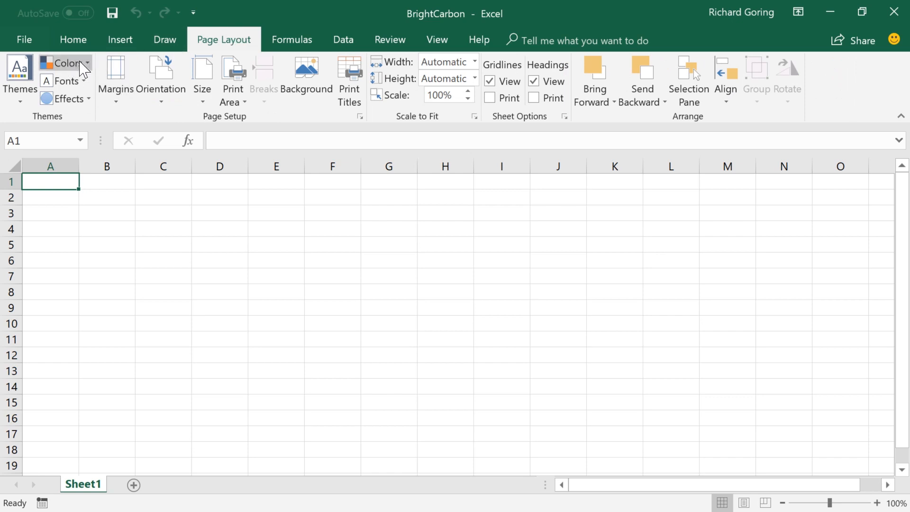
{"action": "left_click", "coordinate": [63, 63]}
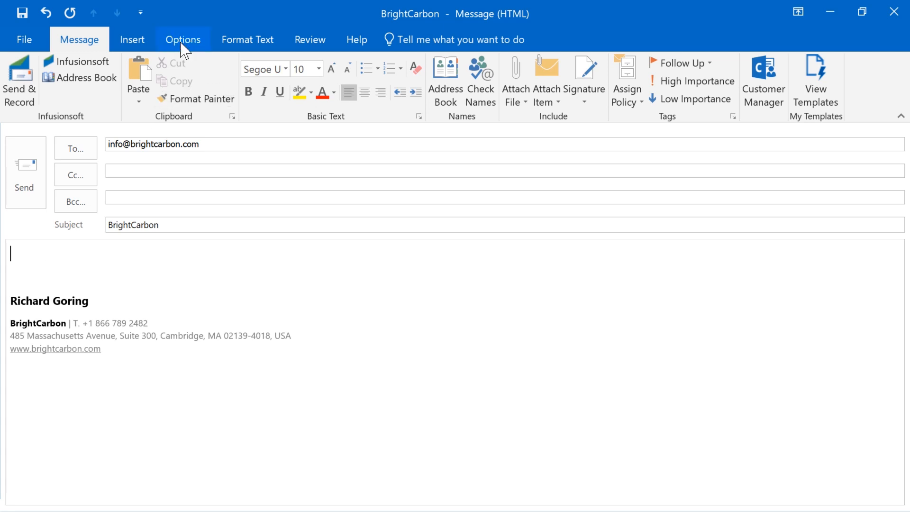
- Show the Outlook message's theme colour sets from Options > Colors
{"action": "left_click", "coordinate": [182, 40]}
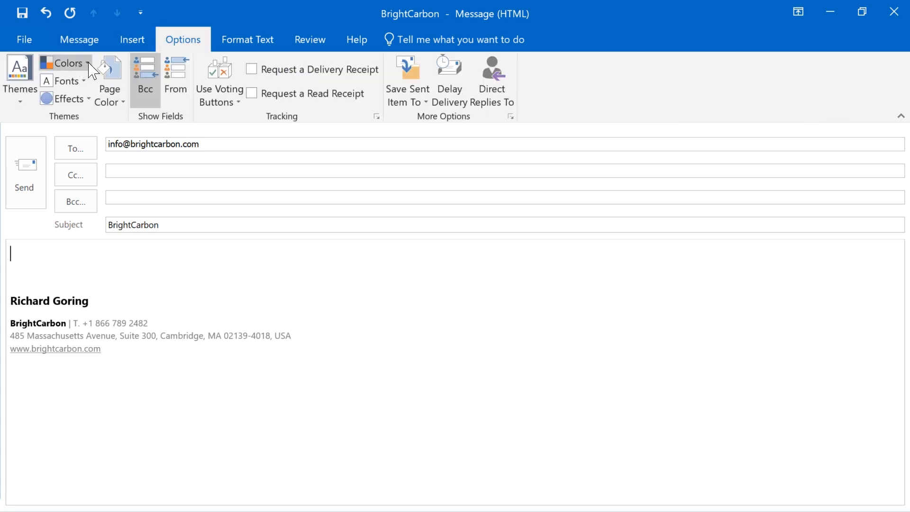
{"action": "left_click", "coordinate": [69, 64]}
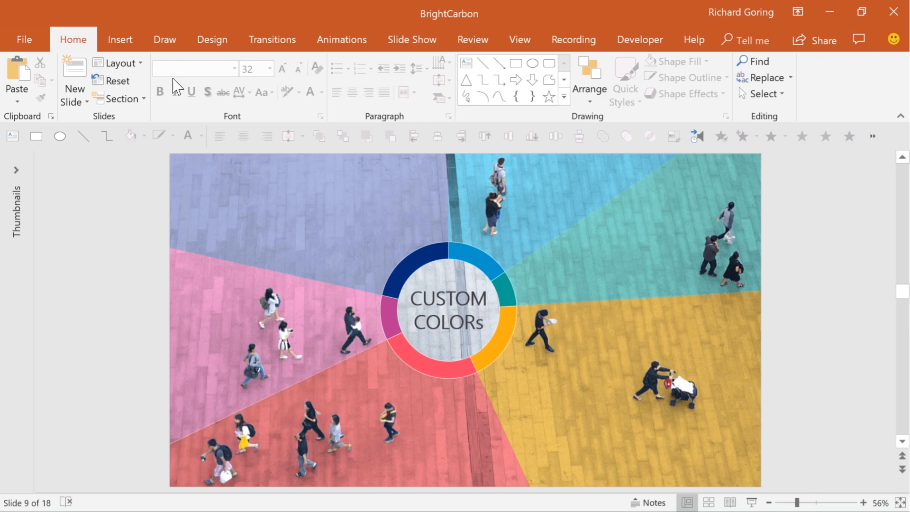
- Bring up the Create New Theme Colors editor with default colours named Custom 1
{"action": "left_click", "coordinate": [212, 40]}
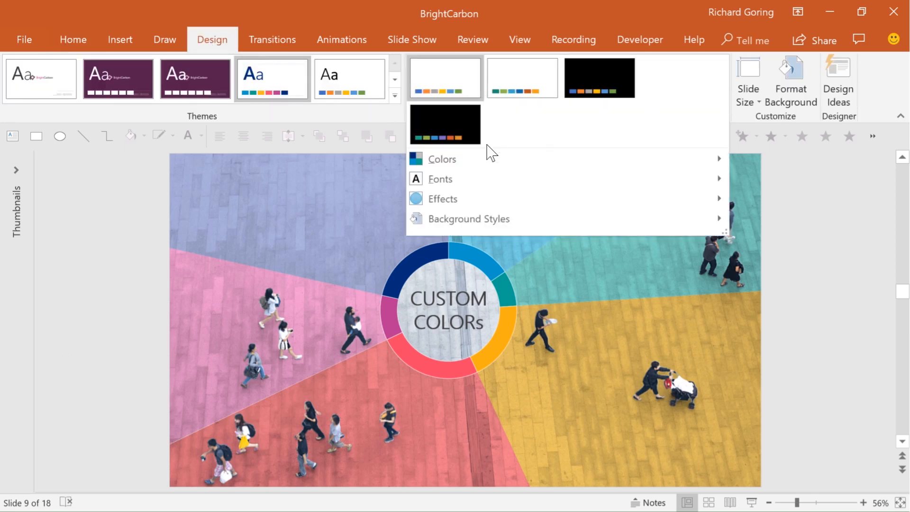
{"action": "left_click", "coordinate": [440, 158]}
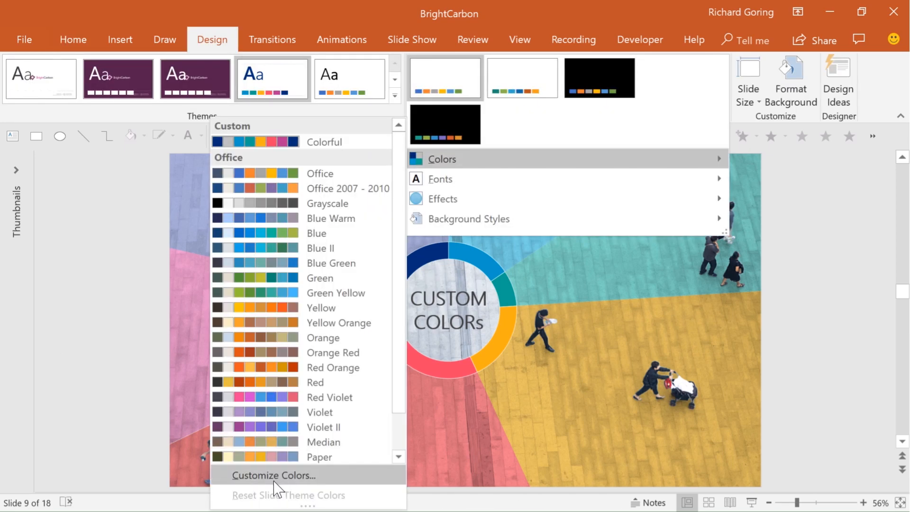
{"action": "left_click", "coordinate": [273, 475]}
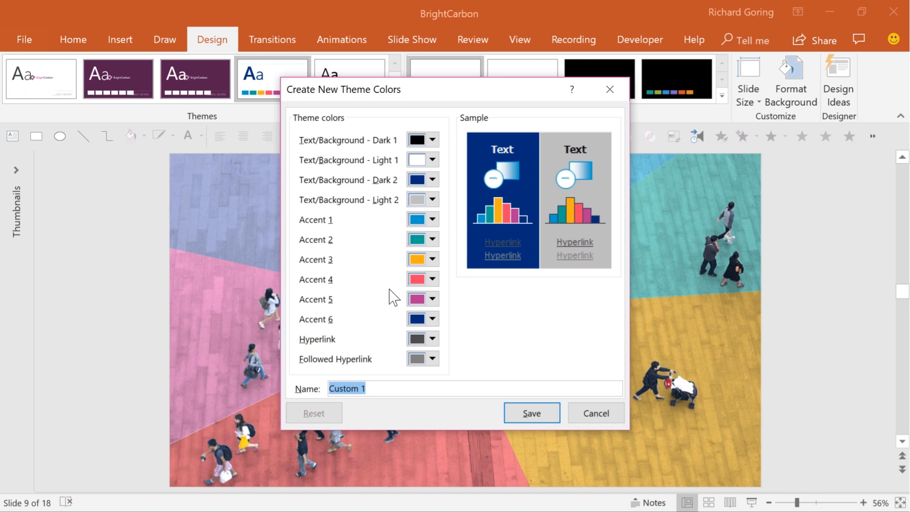
{"action": "mouse_move", "coordinate": [402, 323]}
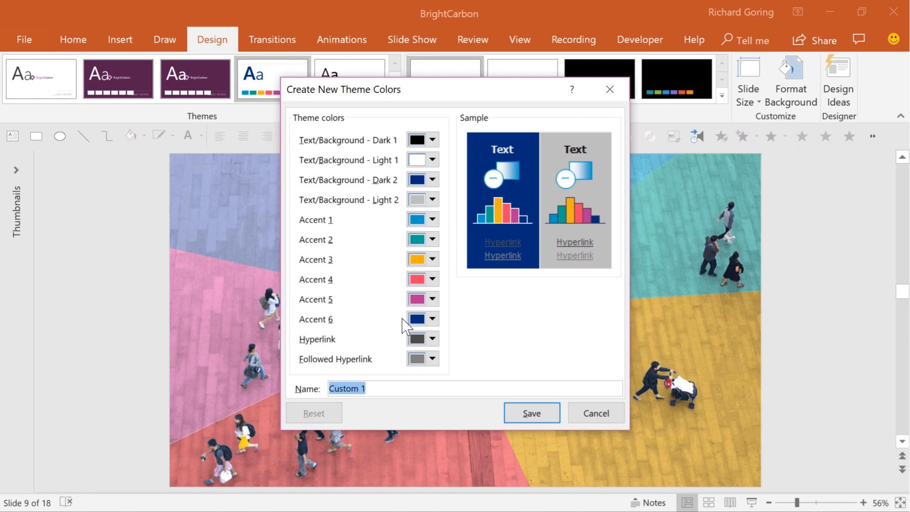
{"action": "mouse_move", "coordinate": [447, 226]}
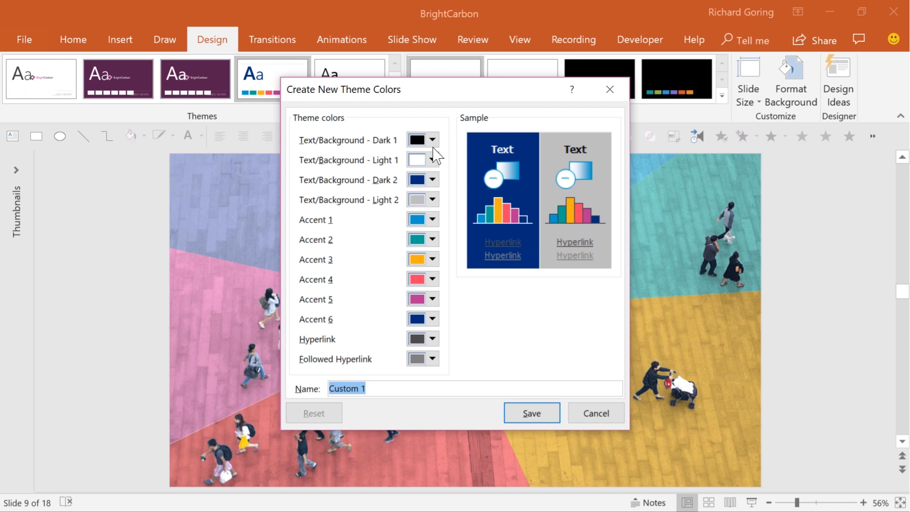
{"action": "mouse_move", "coordinate": [413, 139]}
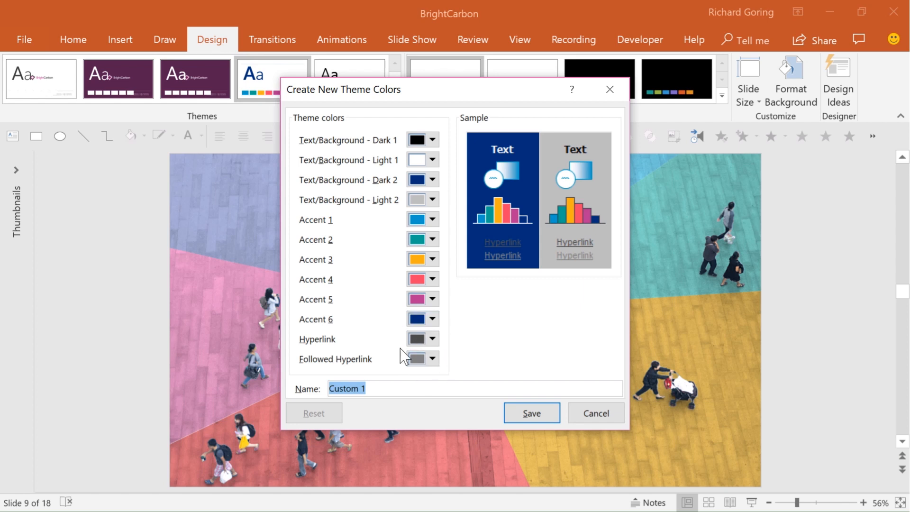
{"action": "mouse_move", "coordinate": [407, 351]}
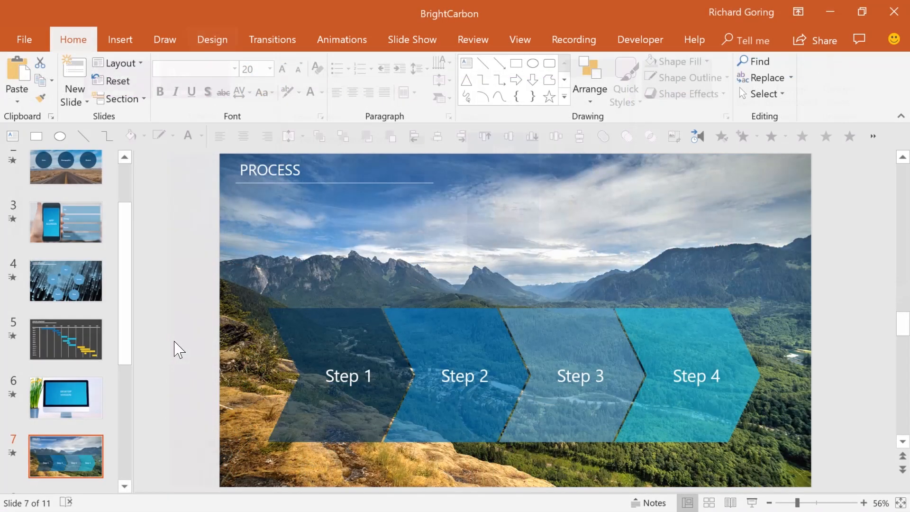
{"action": "mouse_move", "coordinate": [456, 449]}
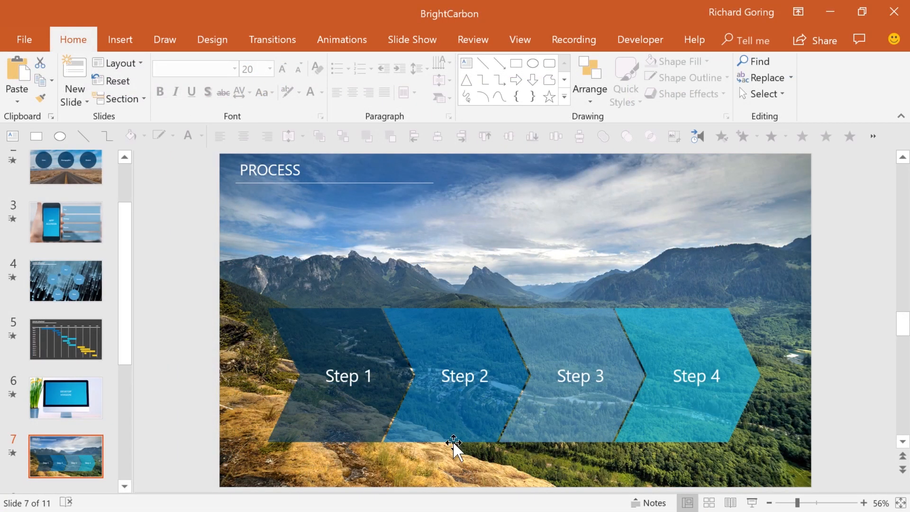
{"action": "mouse_move", "coordinate": [306, 312]}
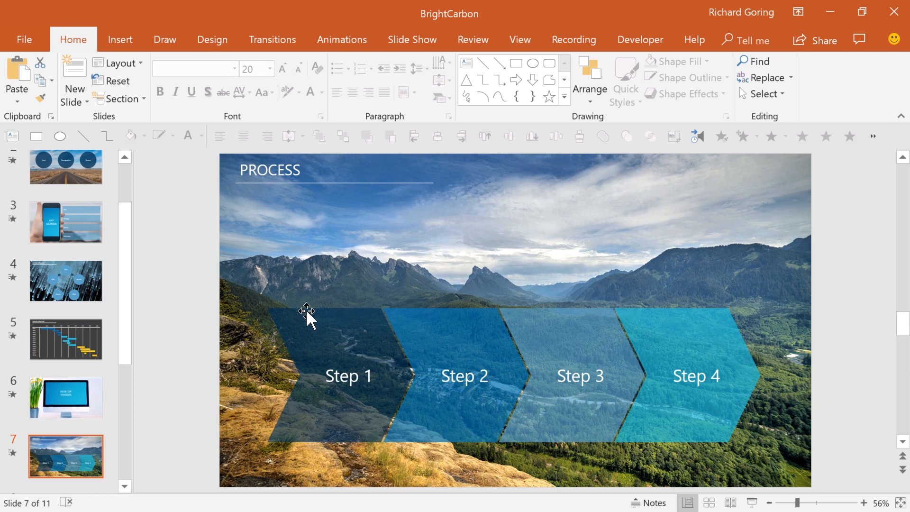
{"action": "mouse_move", "coordinate": [606, 307]}
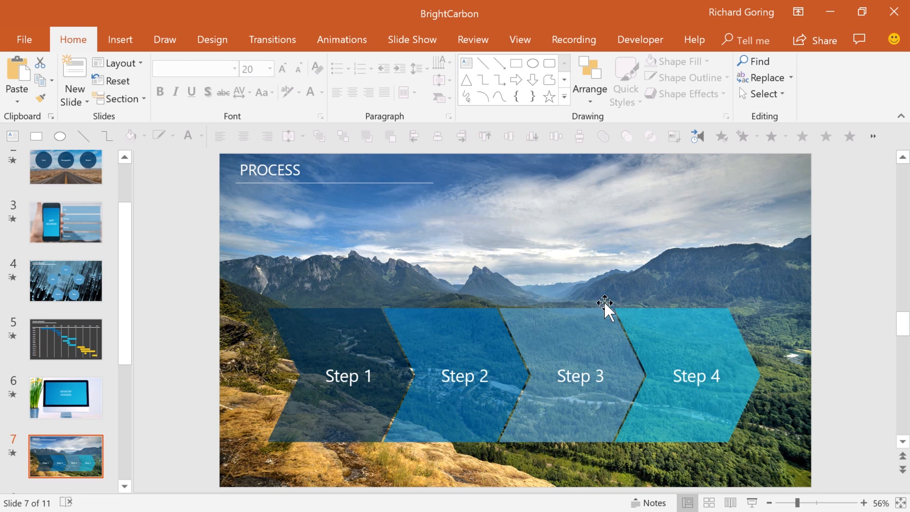
{"action": "mouse_move", "coordinate": [19, 309]}
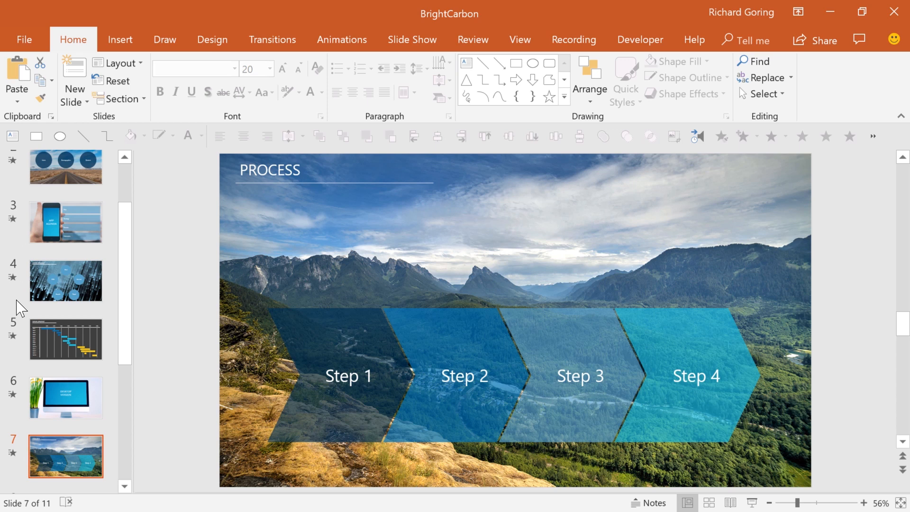
{"action": "mouse_move", "coordinate": [49, 200]}
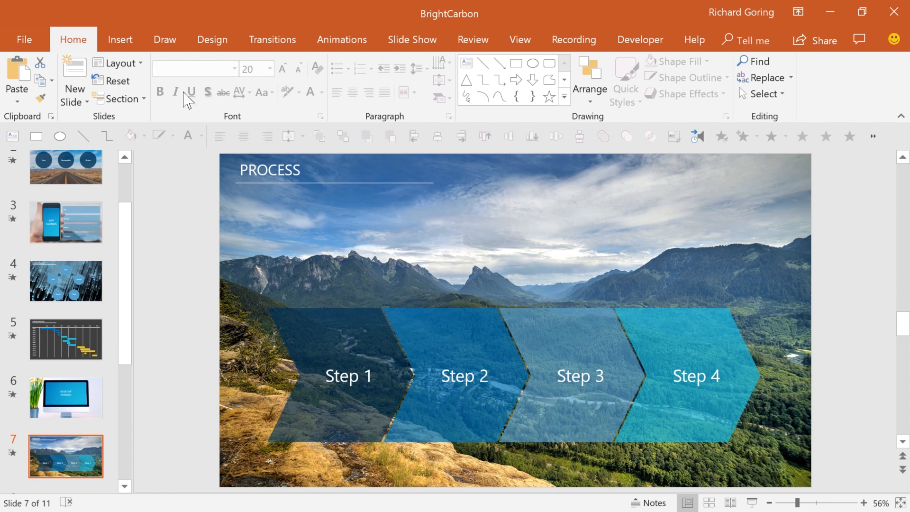
- Show the Design variant choices before moving to the theme vs standard vs custom slide
{"action": "left_click", "coordinate": [211, 40]}
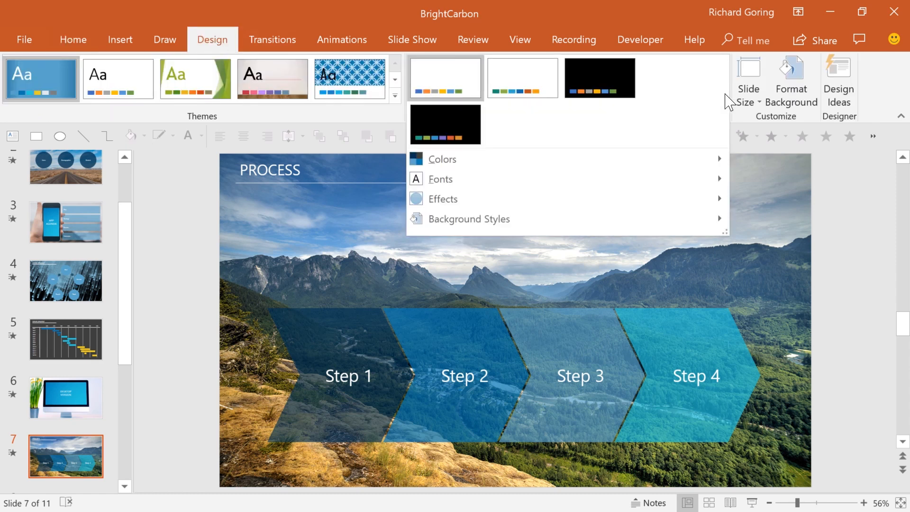
{"action": "left_click", "coordinate": [442, 159]}
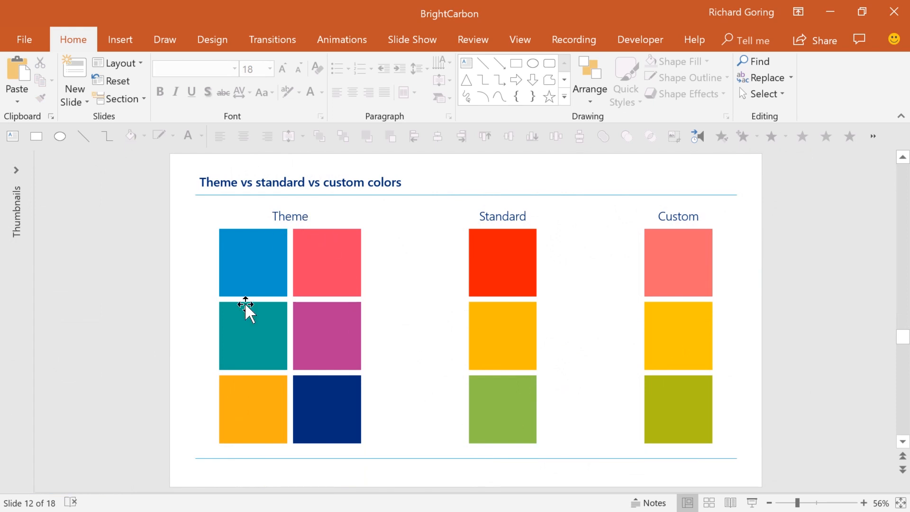
- Apply a different Design colour variant so the Theme squares turn blue and grey
{"action": "left_click", "coordinate": [211, 40]}
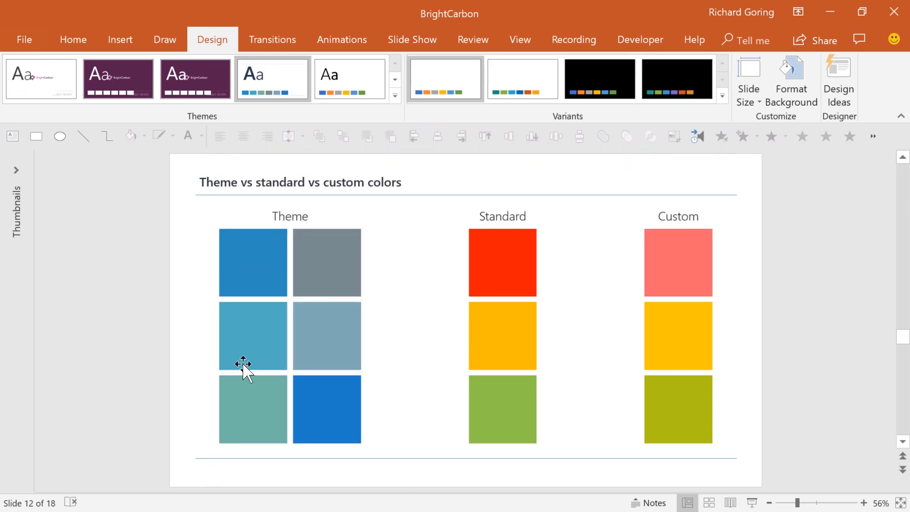
{"action": "mouse_move", "coordinate": [547, 285]}
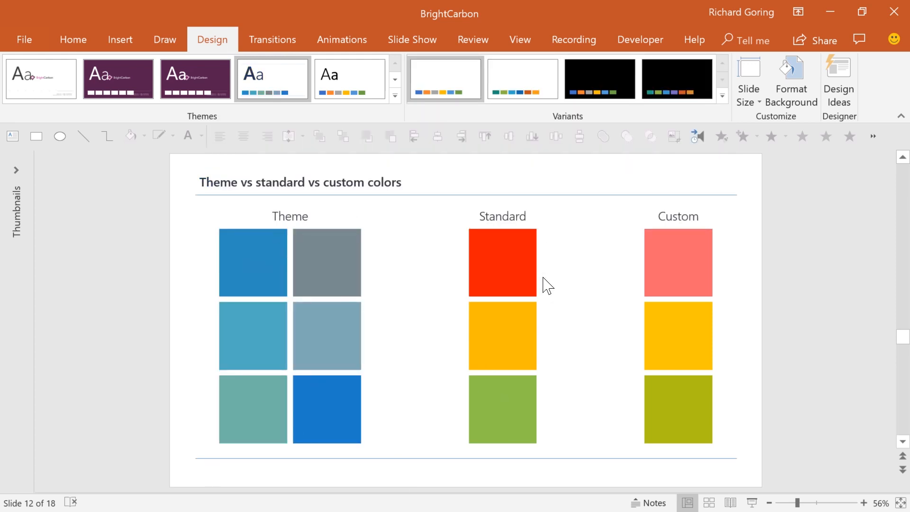
{"action": "mouse_move", "coordinate": [73, 40]}
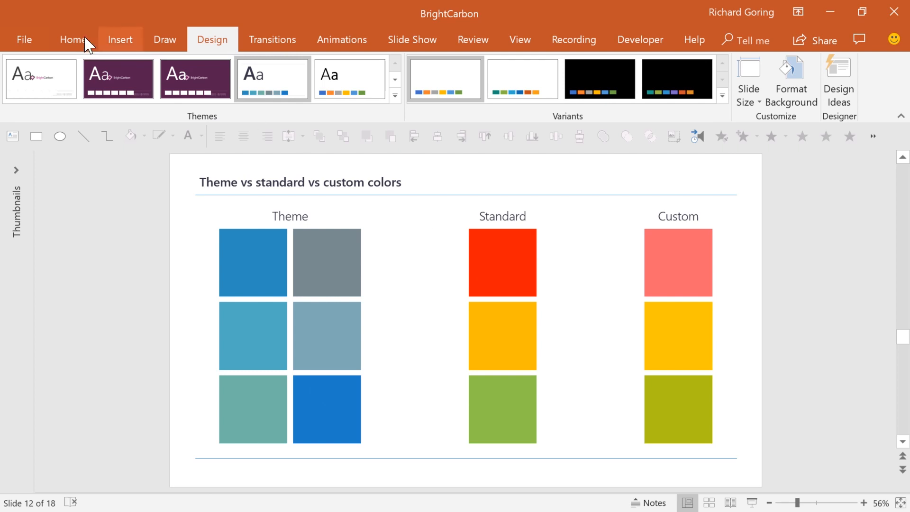
{"action": "left_click", "coordinate": [502, 262]}
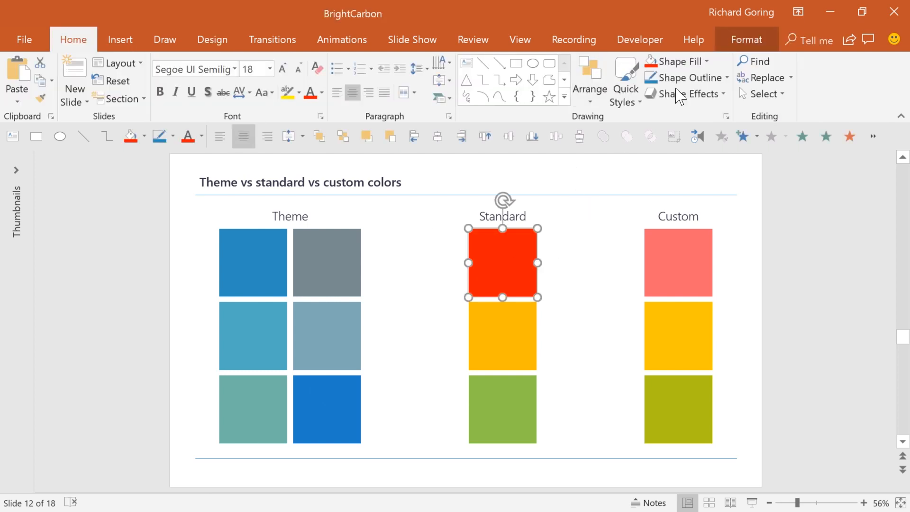
- Inspect the red Standard square's Shape Fill and More Fill Colors, leaving it unchanged
{"action": "left_click", "coordinate": [675, 61]}
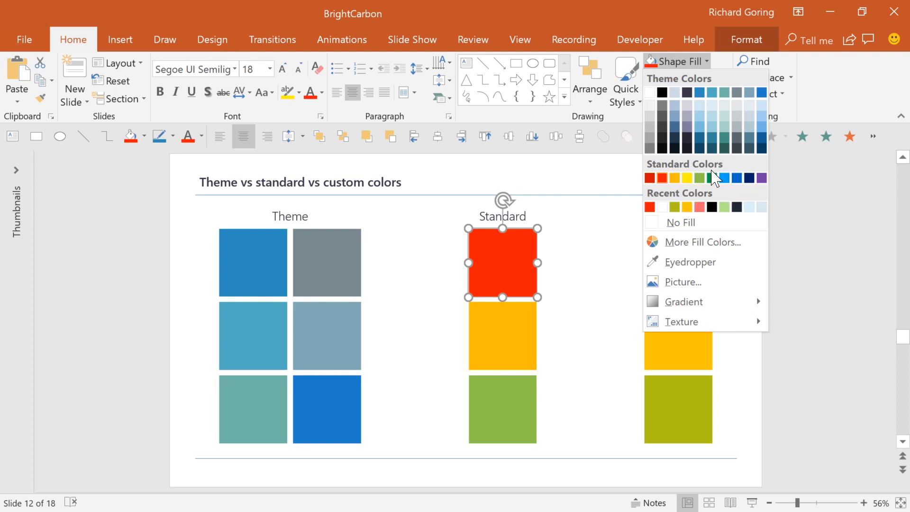
{"action": "left_click", "coordinate": [704, 242]}
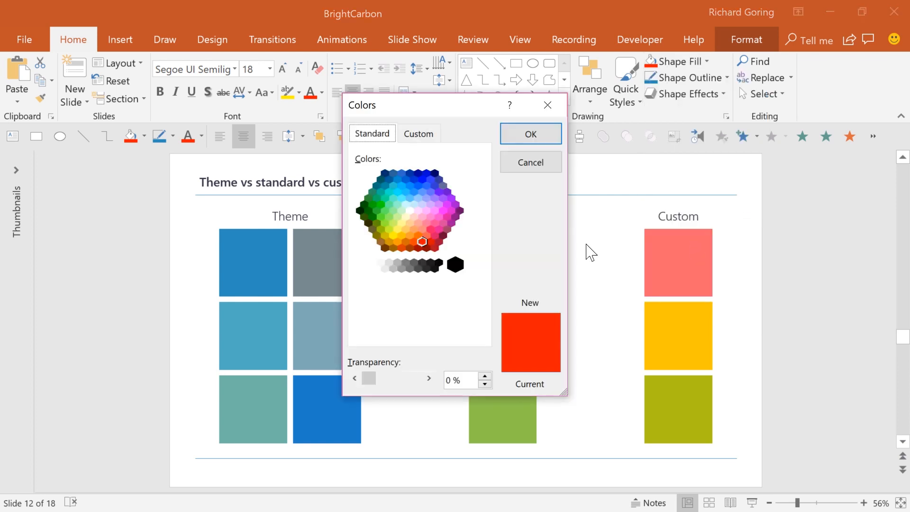
{"action": "mouse_move", "coordinate": [478, 177]}
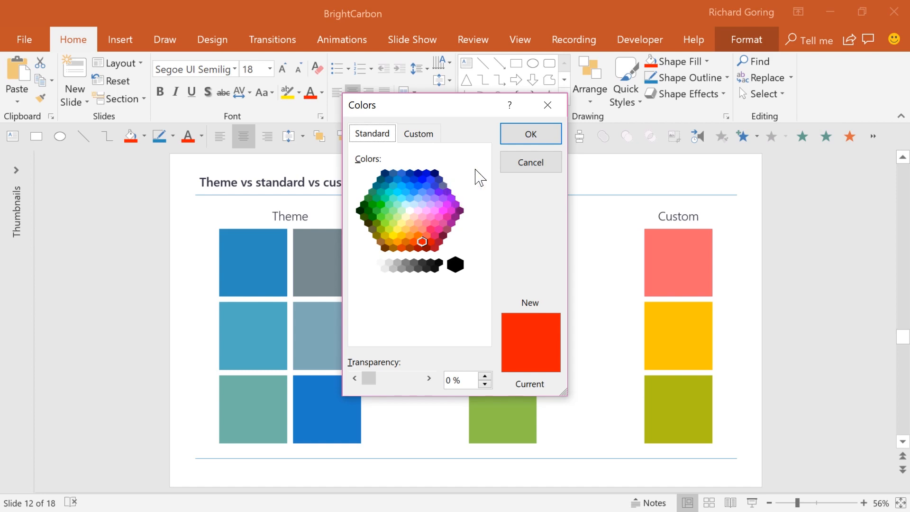
{"action": "left_click", "coordinate": [529, 134]}
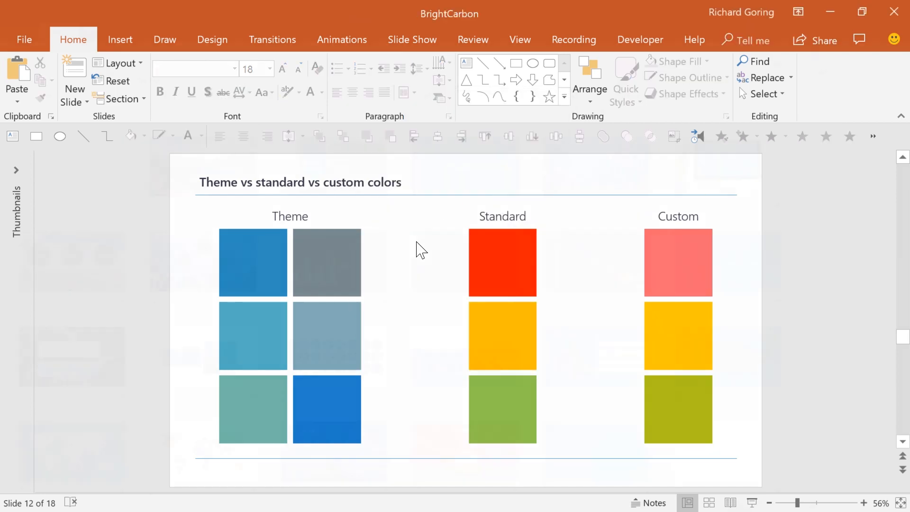